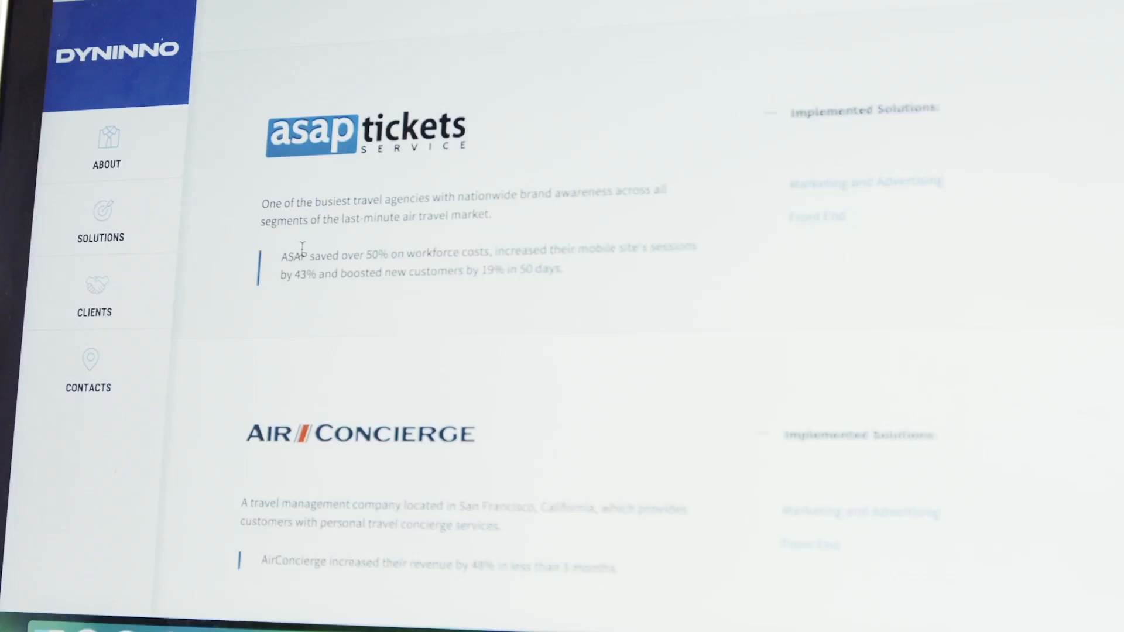
pyautogui.scroll(-3)
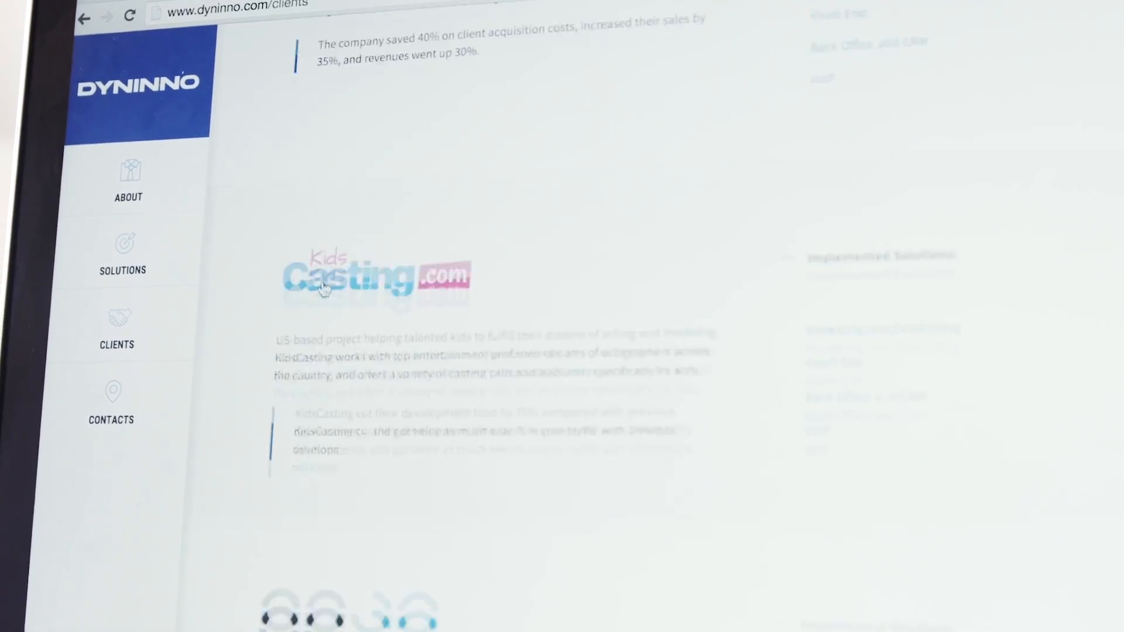